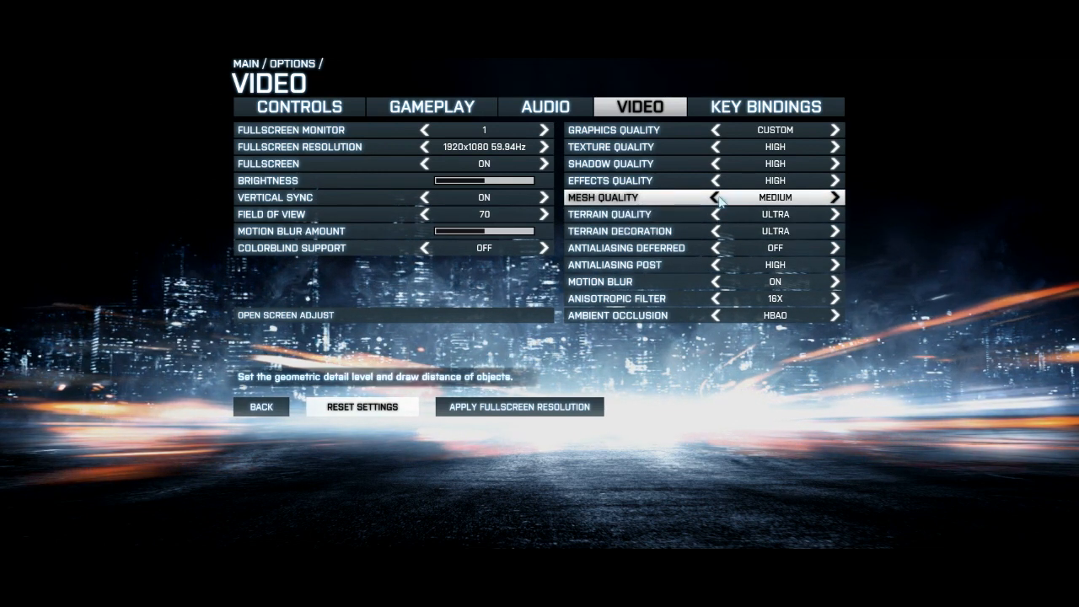
Lower the effects quality, then set Battlefield 3's overall graphics quality to Auto.
{"action": "left_click", "coordinate": [716, 180]}
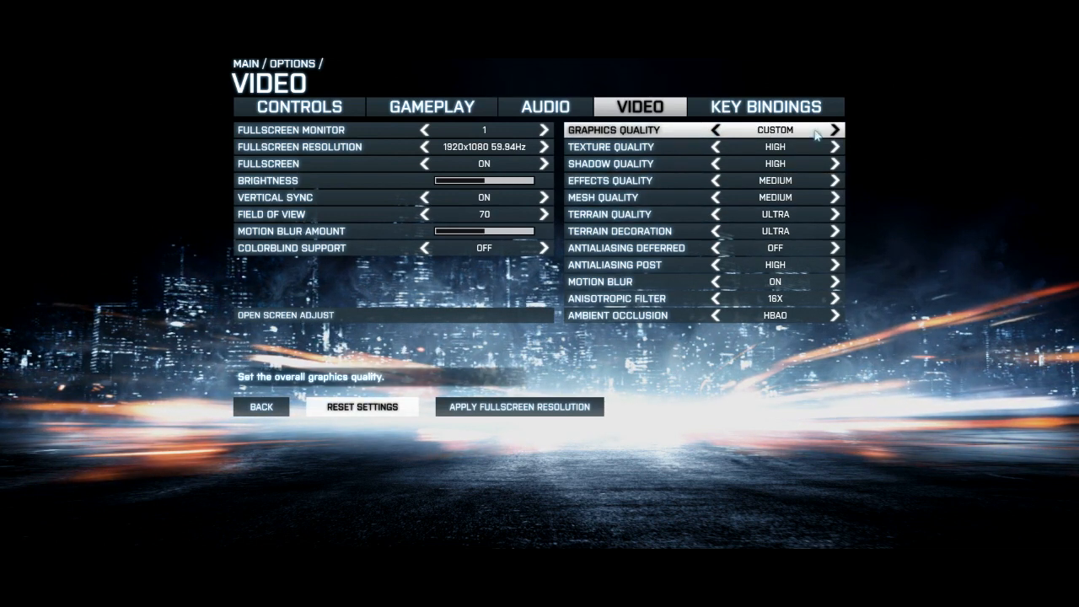
{"action": "left_click", "coordinate": [835, 130]}
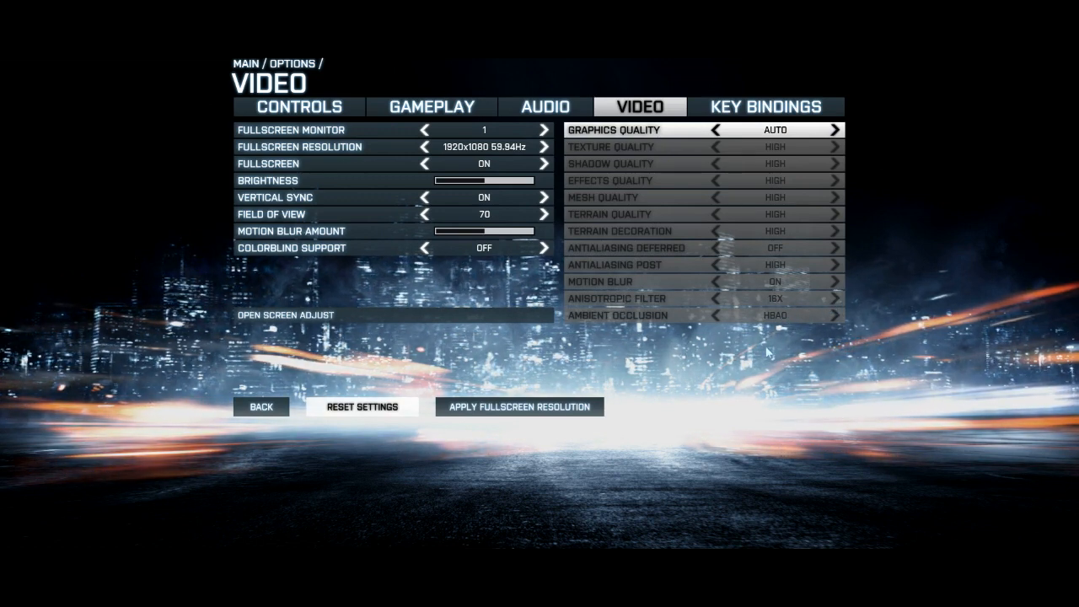
{"action": "mouse_move", "coordinate": [282, 403]}
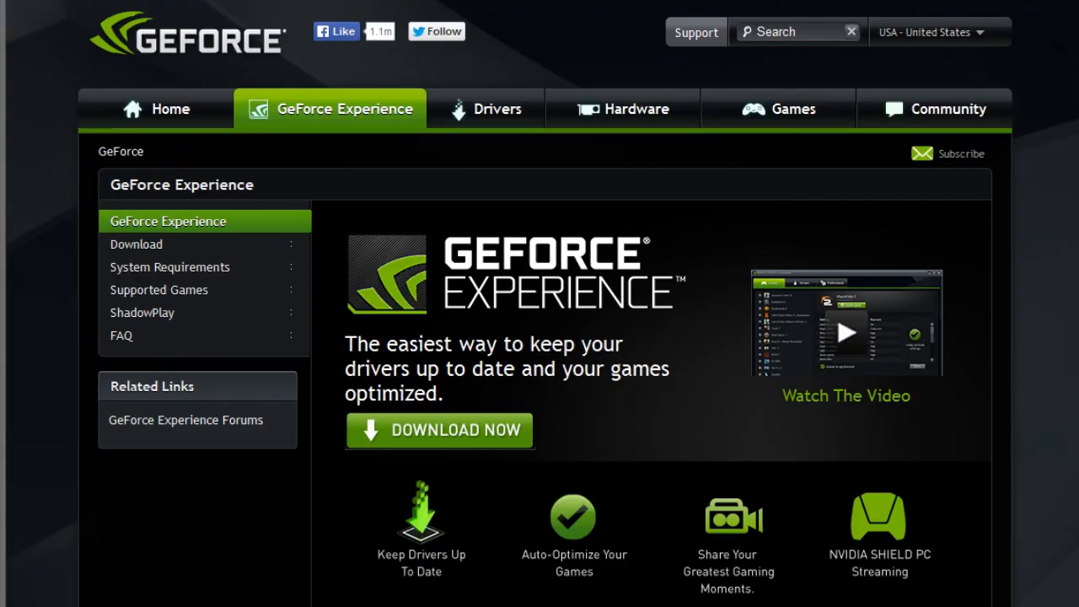
{"action": "scroll", "scroll_direction": "down", "scroll_amount": 3}
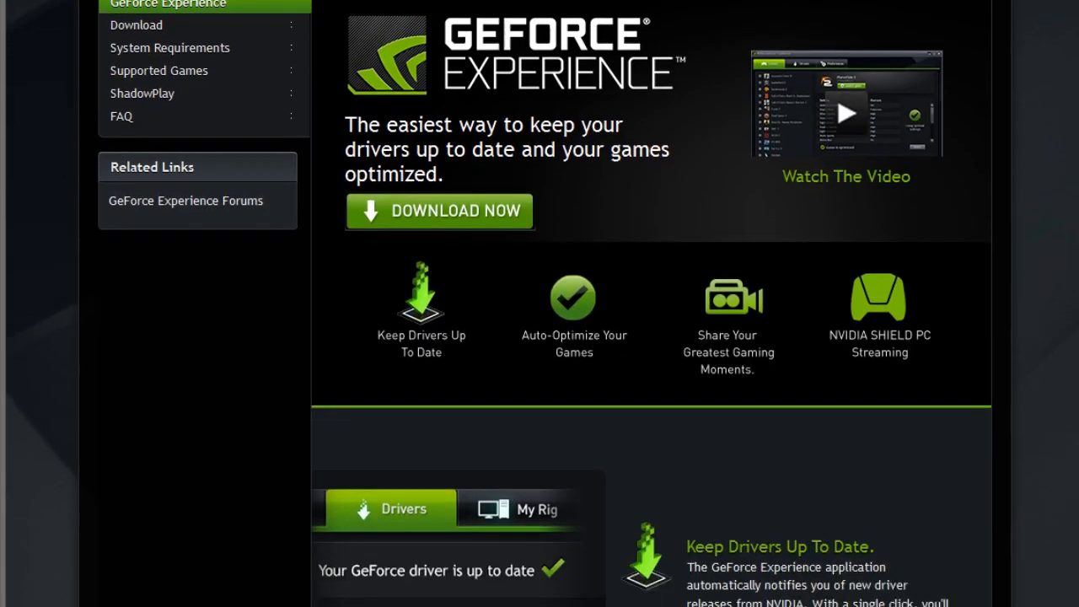
{"action": "scroll", "scroll_direction": "down", "scroll_amount": 3}
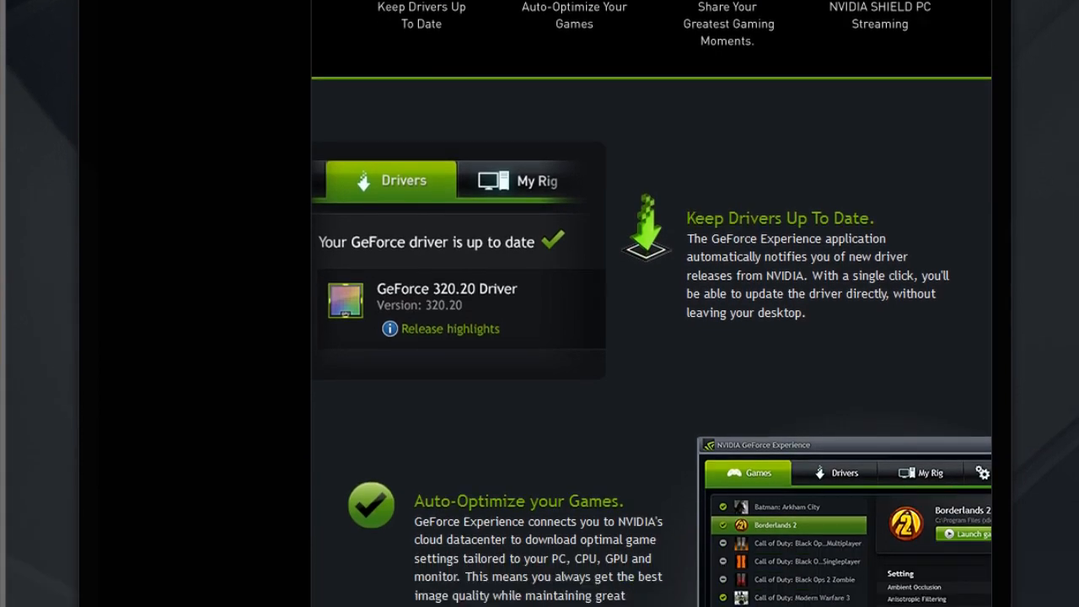
{"action": "scroll", "scroll_direction": "down", "scroll_amount": 3}
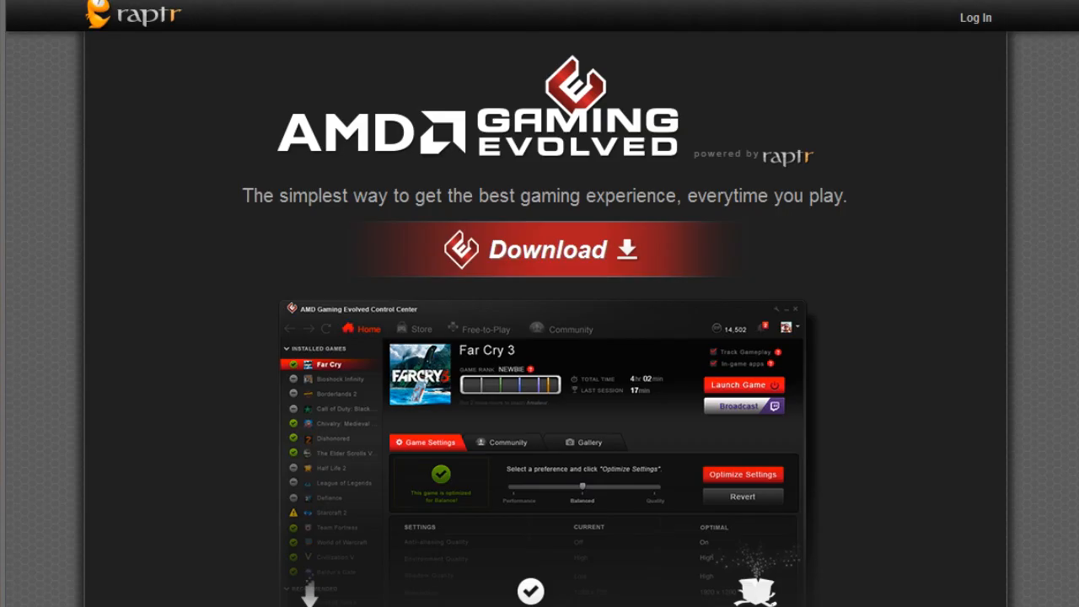
{"action": "scroll", "scroll_direction": "down", "scroll_amount": 3}
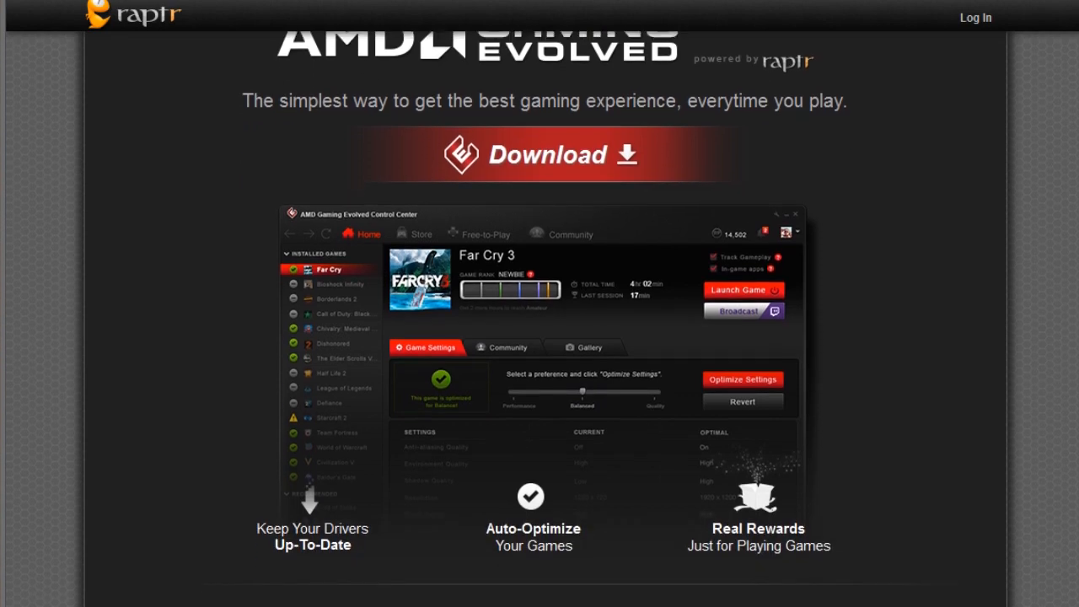
{"action": "scroll", "scroll_direction": "down", "scroll_amount": 3}
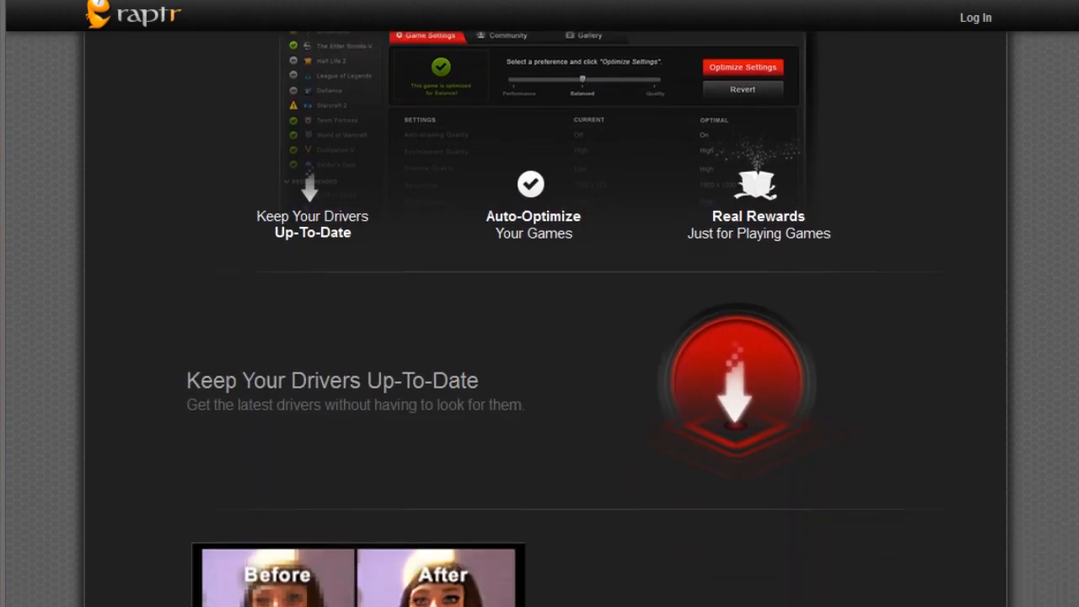
{"action": "scroll", "scroll_direction": "down", "scroll_amount": 3}
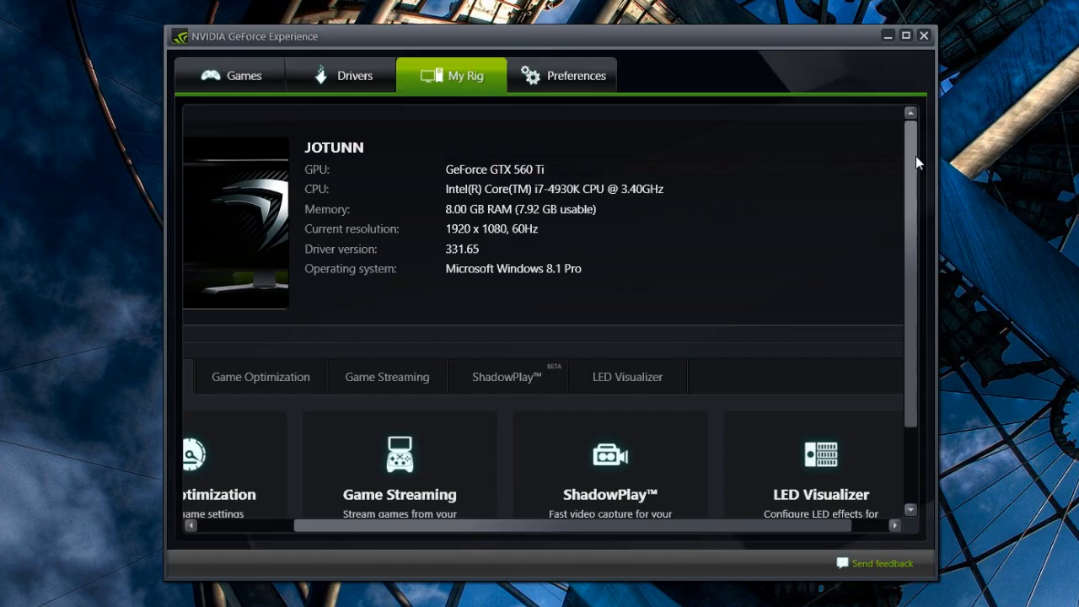
{"action": "mouse_move", "coordinate": [556, 141]}
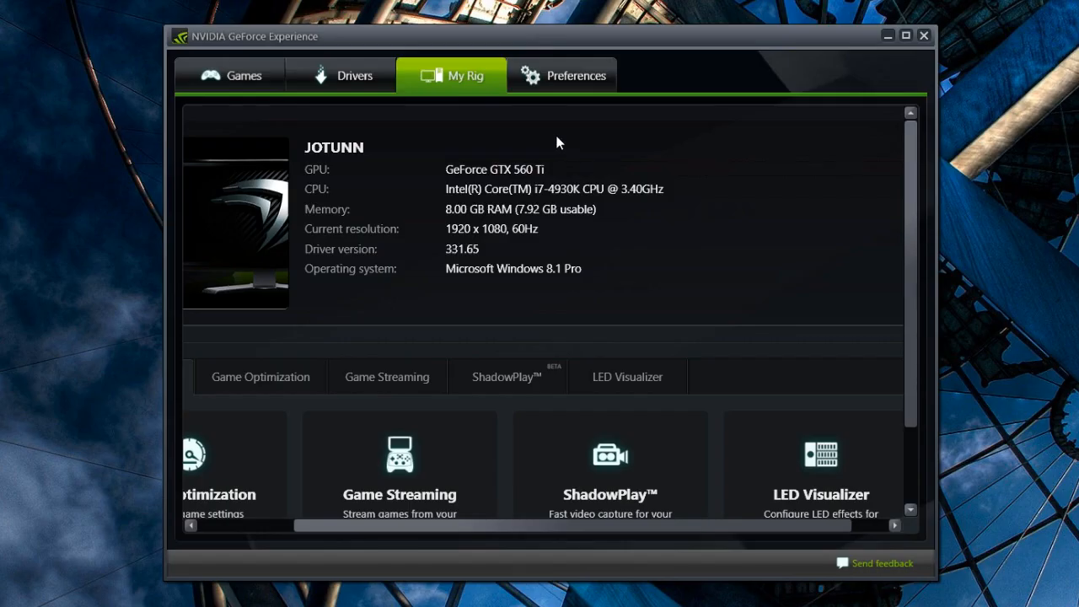
{"action": "mouse_move", "coordinate": [480, 290]}
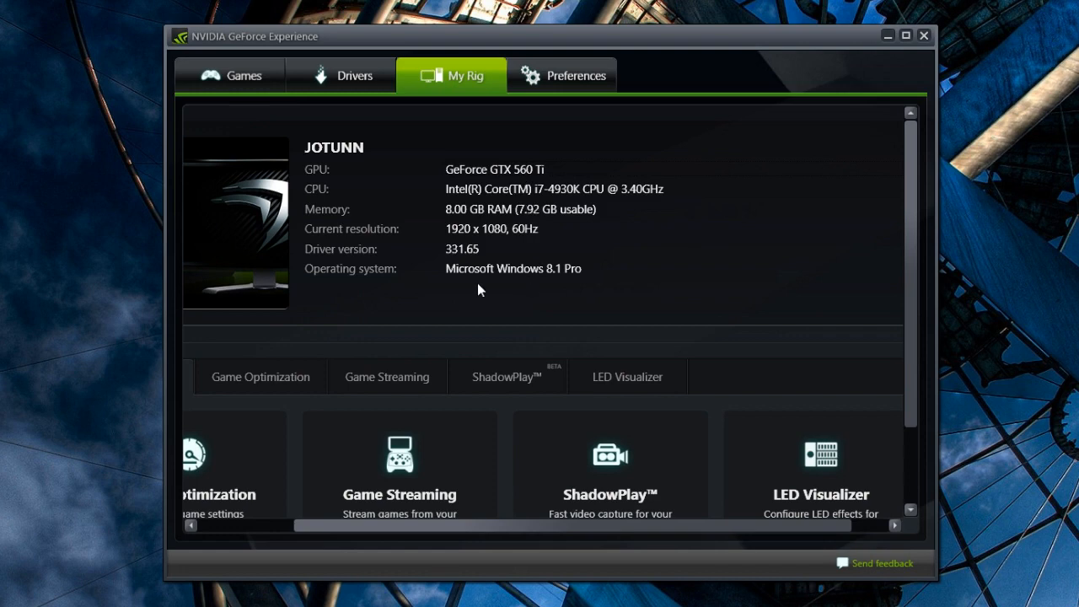
Check the Drivers page for the GeForce 332.21 update, then view the installed games list.
{"action": "left_click", "coordinate": [340, 75]}
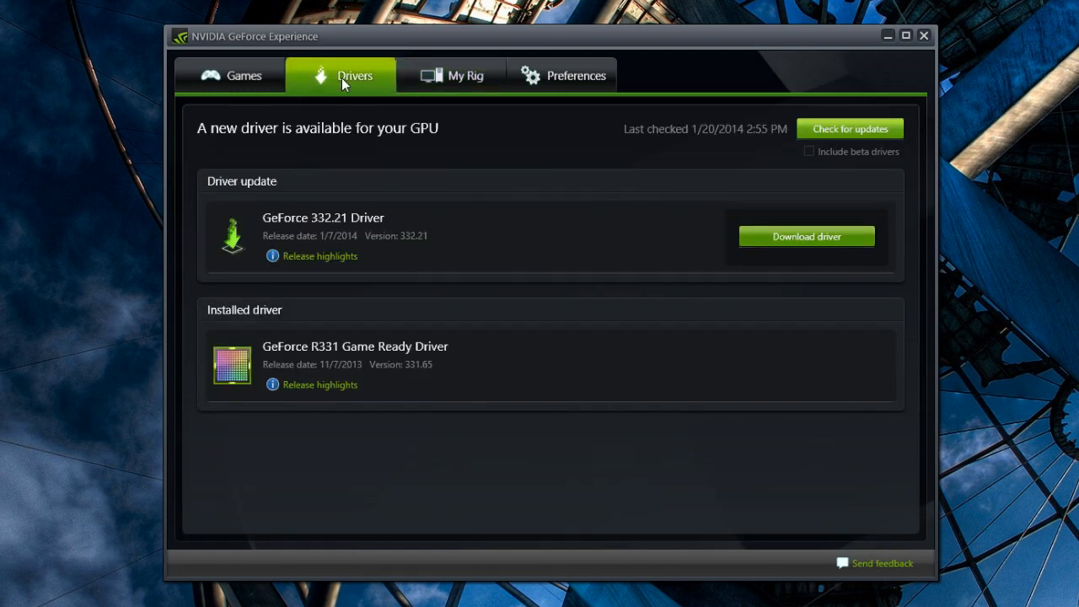
{"action": "left_click", "coordinate": [243, 75]}
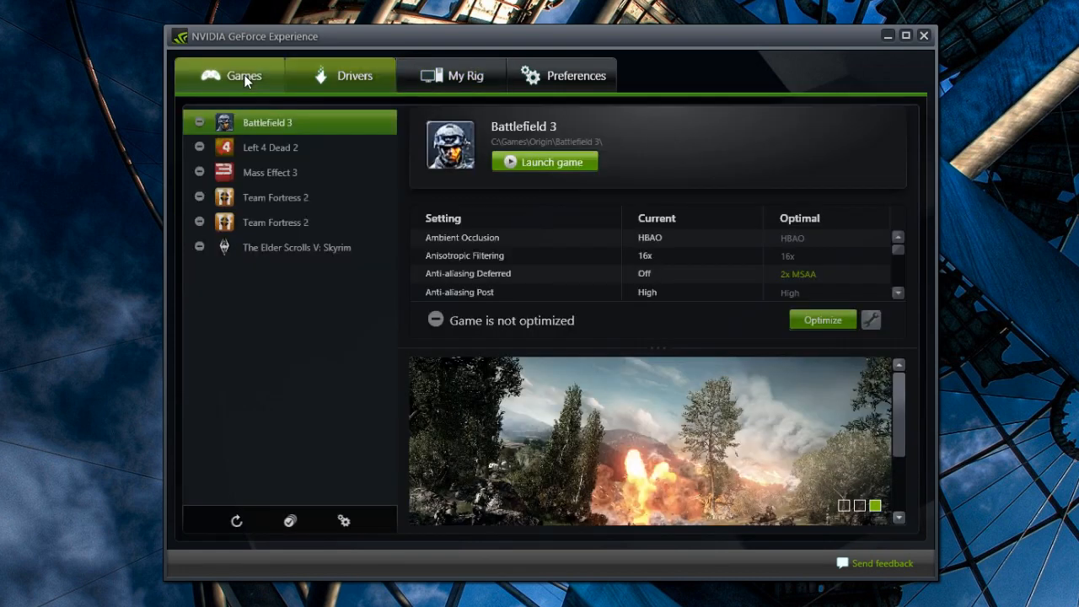
{"action": "mouse_move", "coordinate": [286, 247]}
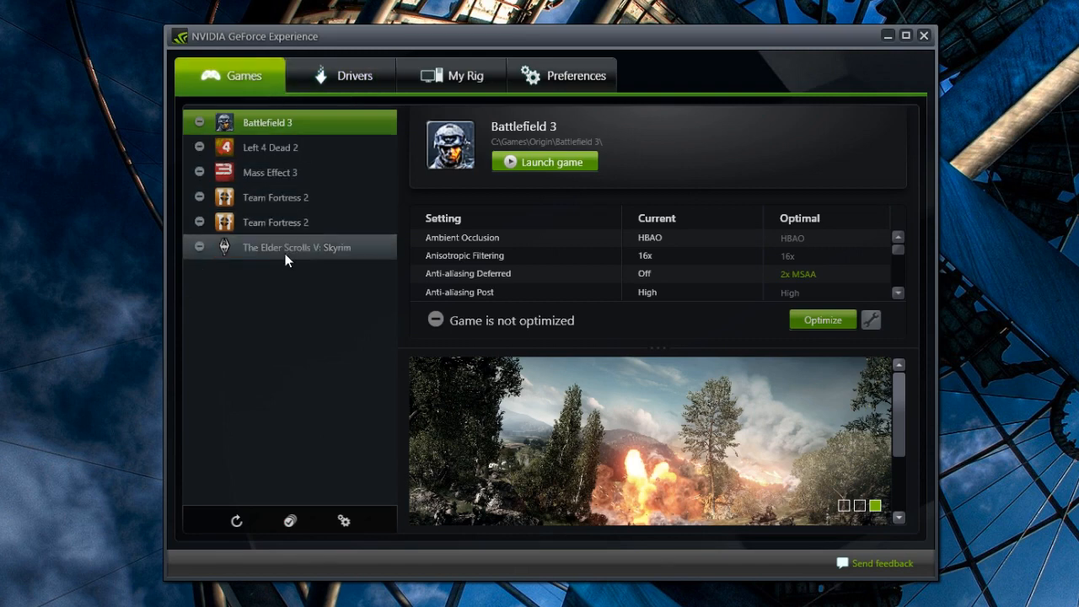
{"action": "mouse_move", "coordinate": [554, 267]}
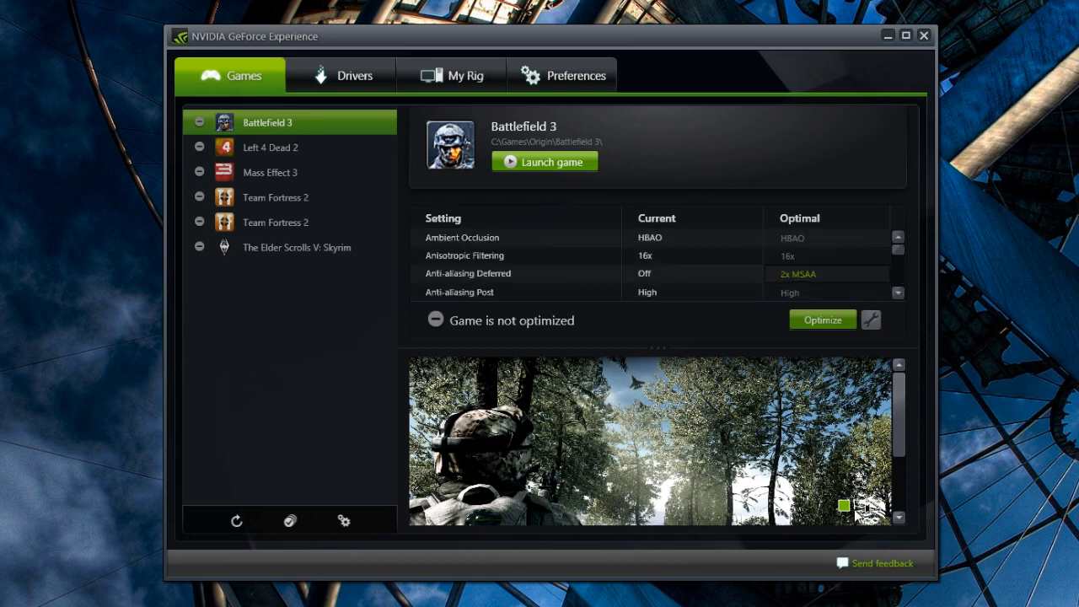
Browse Battlefield 3's preview screenshots, including the Ambient Occlusion explanation.
{"action": "left_click", "coordinate": [858, 505]}
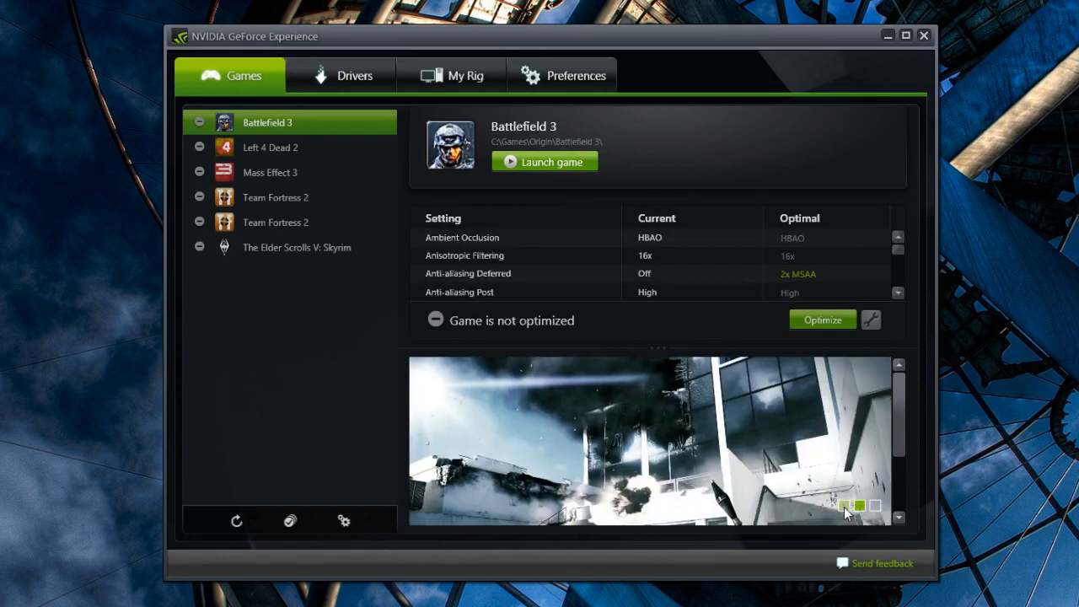
{"action": "left_click", "coordinate": [876, 505]}
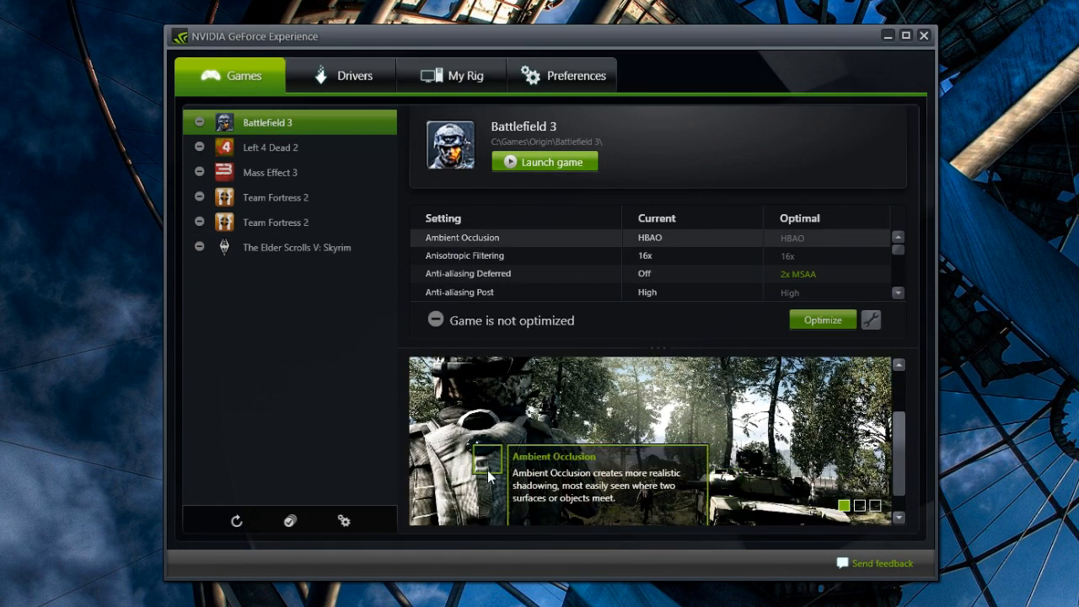
{"action": "mouse_move", "coordinate": [684, 343]}
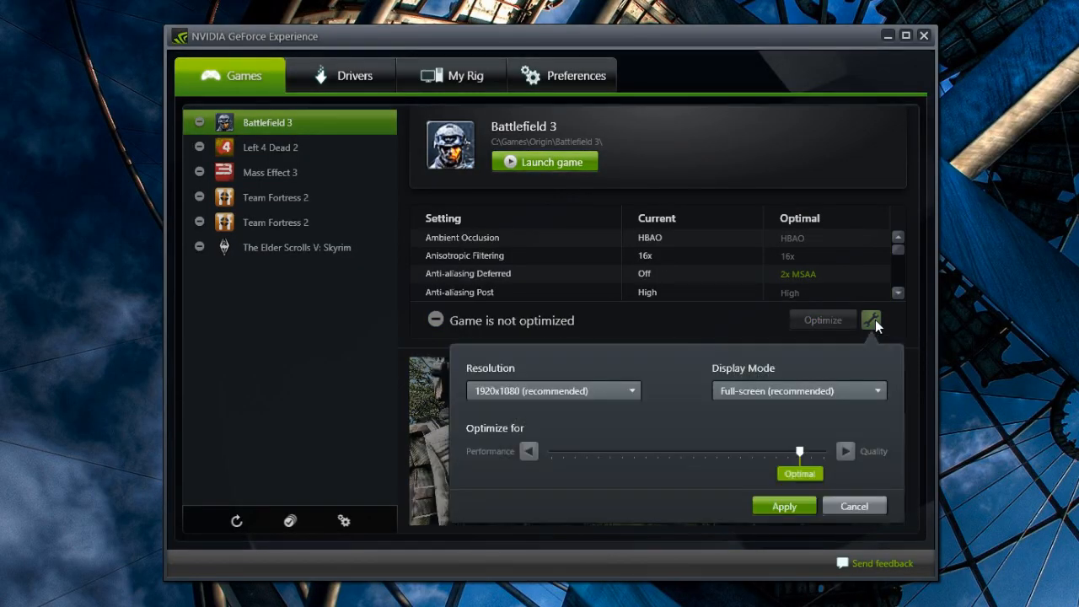
{"action": "mouse_move", "coordinate": [661, 399]}
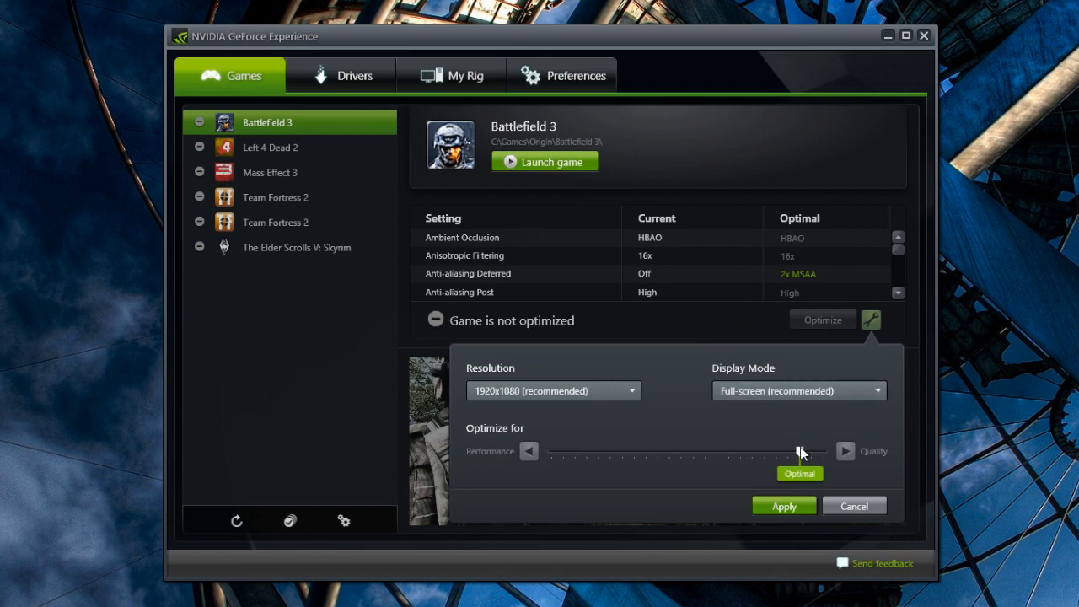
Move Battlefield 3's Optimize for slider a few steps from Optimal toward Performance.
{"action": "left_click_drag", "start_coordinate": [799, 451], "coordinate": [788, 451]}
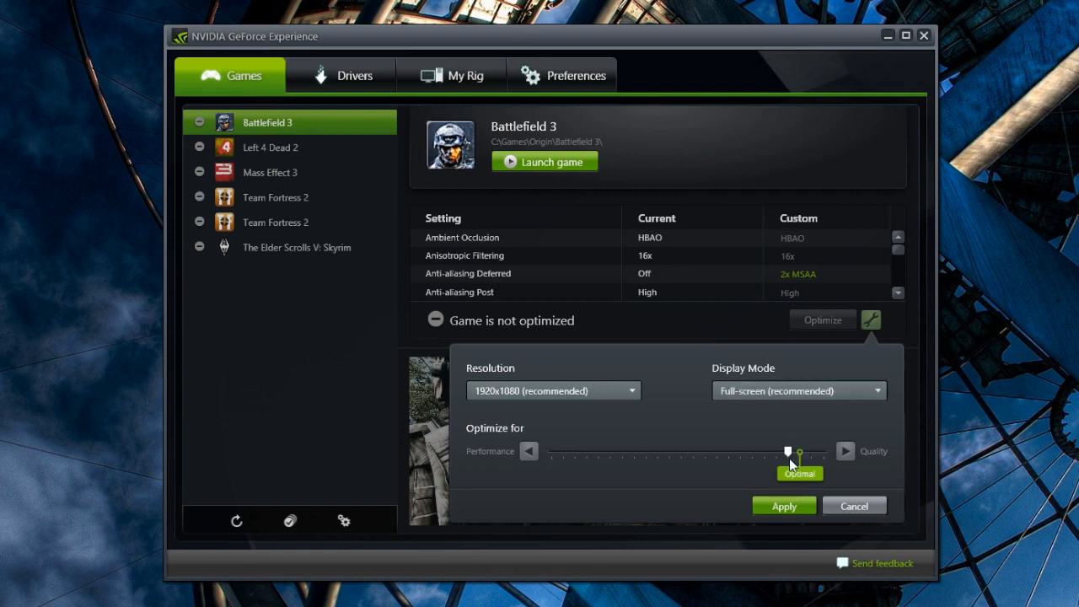
{"action": "left_click_drag", "start_coordinate": [787, 450], "coordinate": [762, 451]}
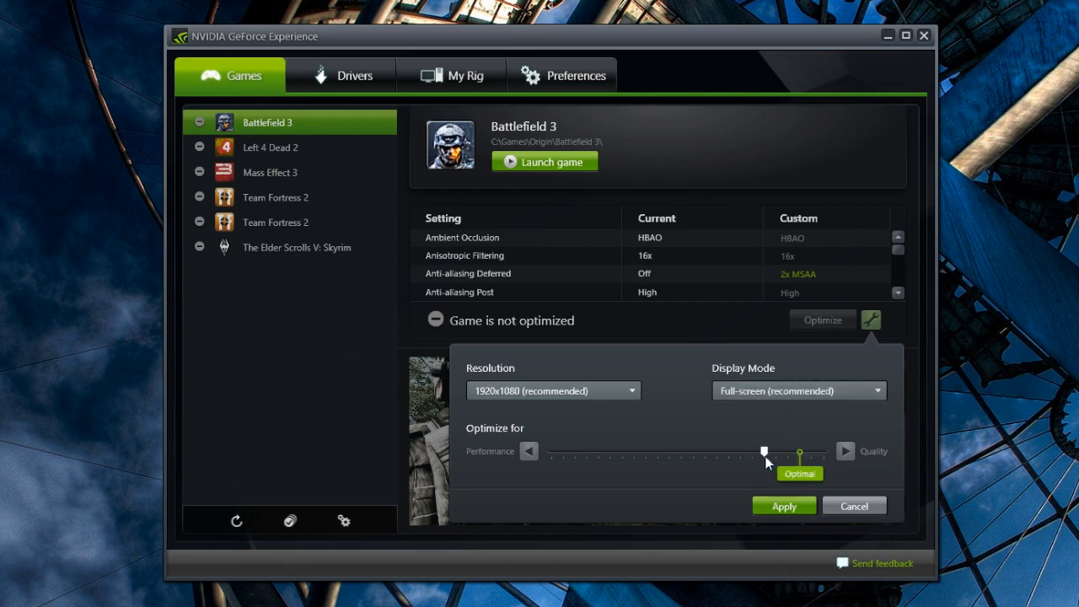
{"action": "left_click_drag", "start_coordinate": [763, 451], "coordinate": [751, 451]}
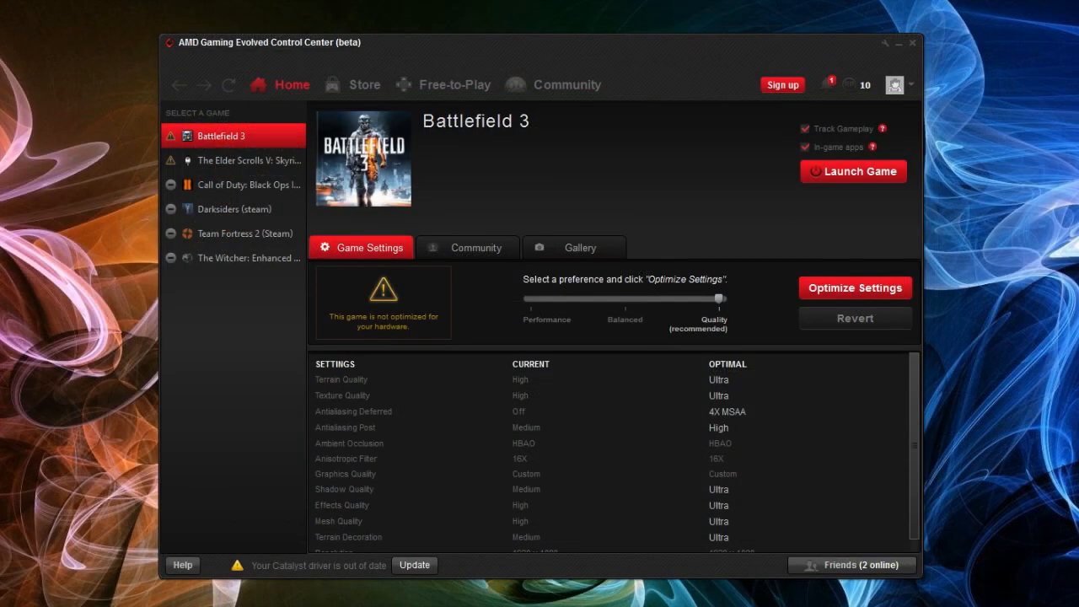
{"action": "mouse_move", "coordinate": [706, 183]}
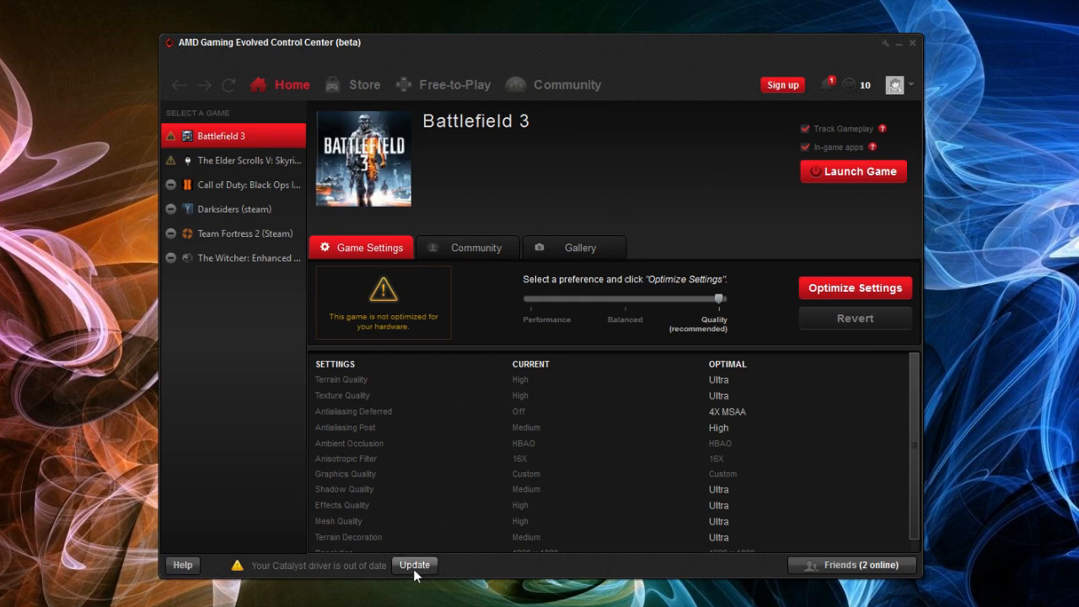
{"action": "mouse_move", "coordinate": [225, 156]}
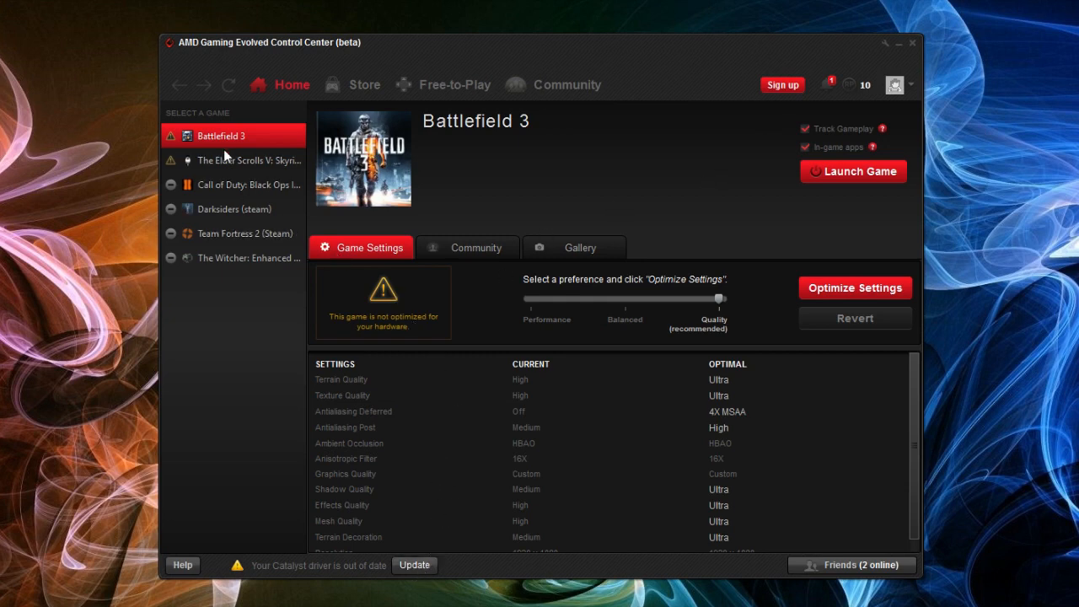
View Skyrim's settings briefly, then return to Battlefield 3's settings.
{"action": "left_click", "coordinate": [233, 160]}
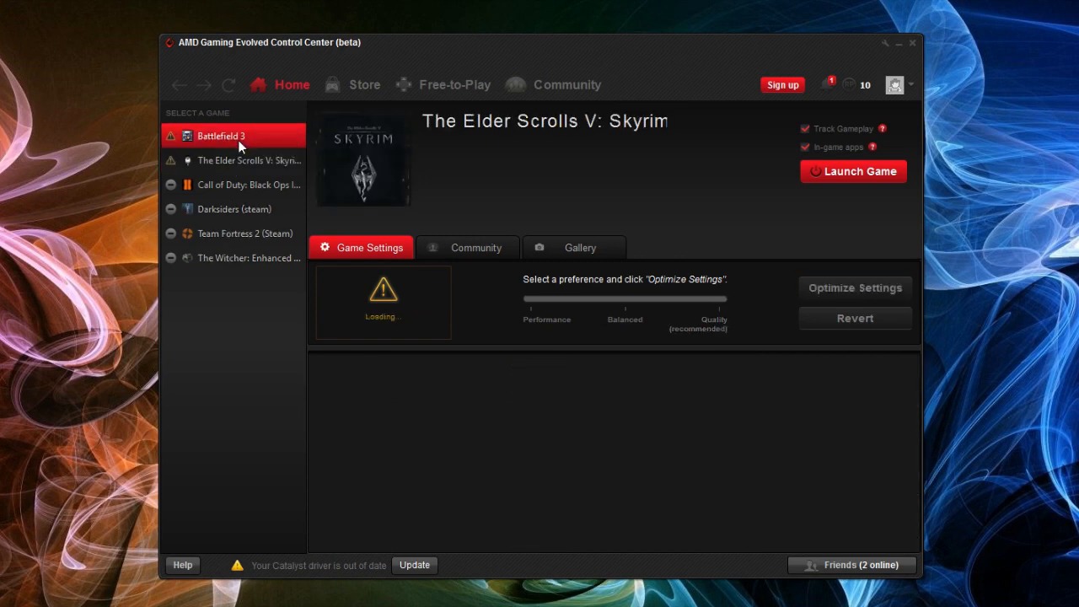
{"action": "left_click", "coordinate": [221, 135]}
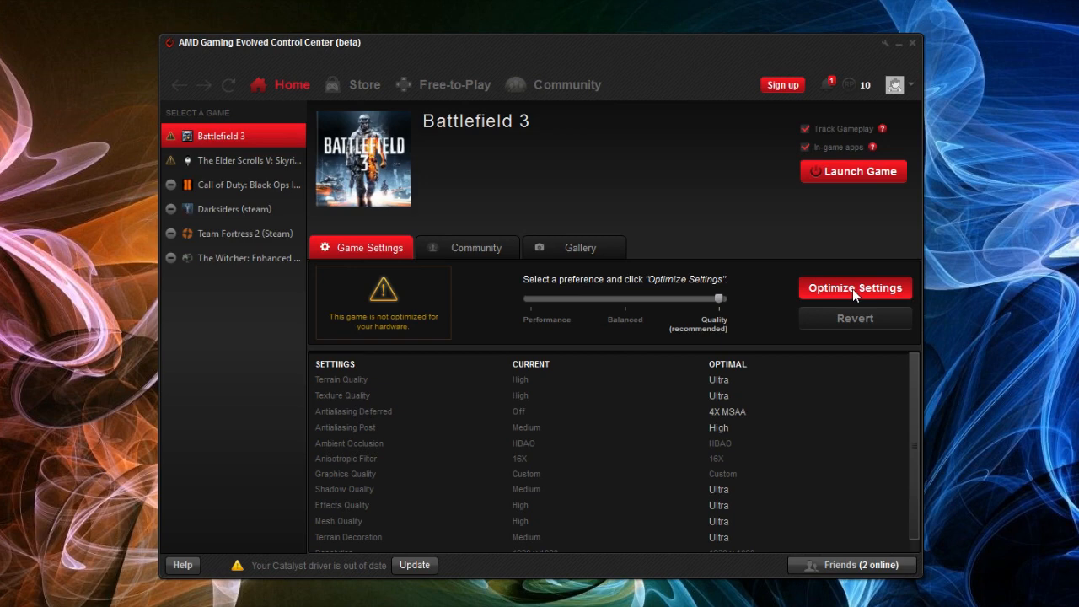
Apply the Quality optimization to Battlefield 3, confirm it, and set the preference to Balanced.
{"action": "left_click", "coordinate": [855, 287]}
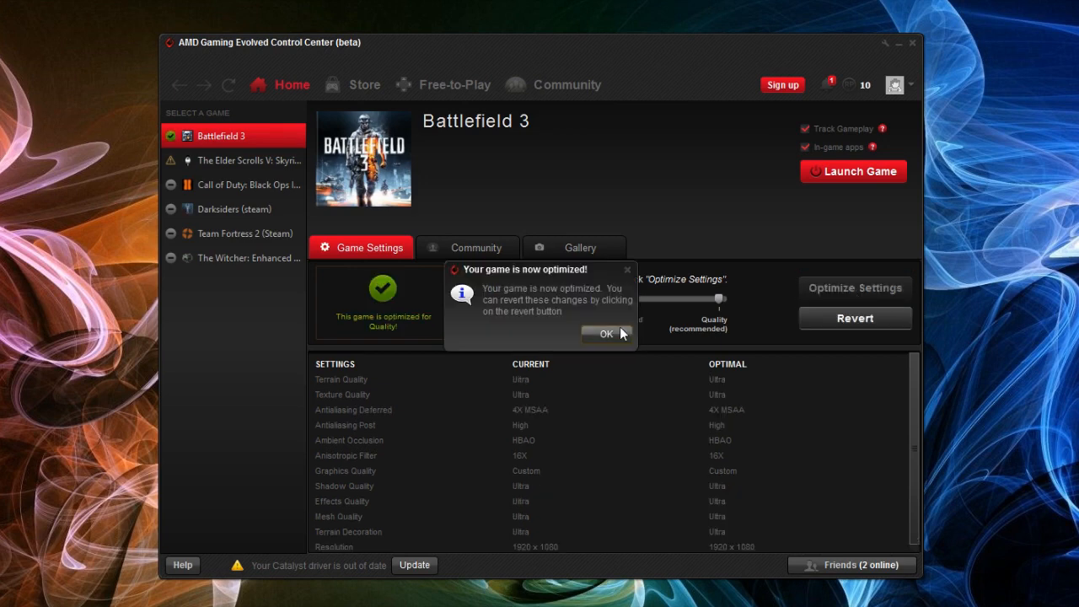
{"action": "left_click", "coordinate": [603, 333]}
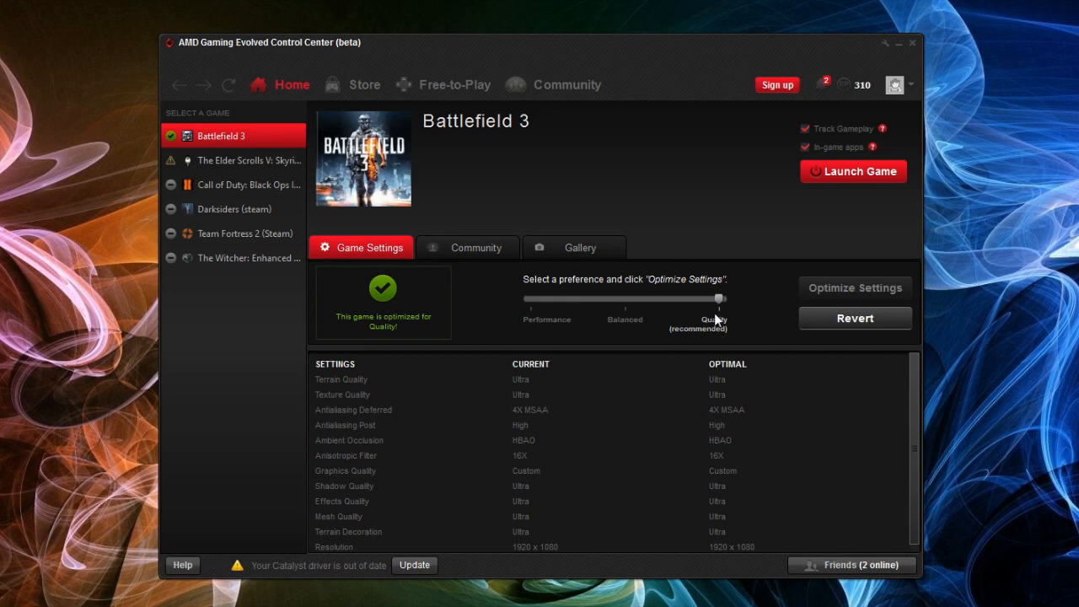
{"action": "left_click_drag", "start_coordinate": [719, 299], "coordinate": [624, 299]}
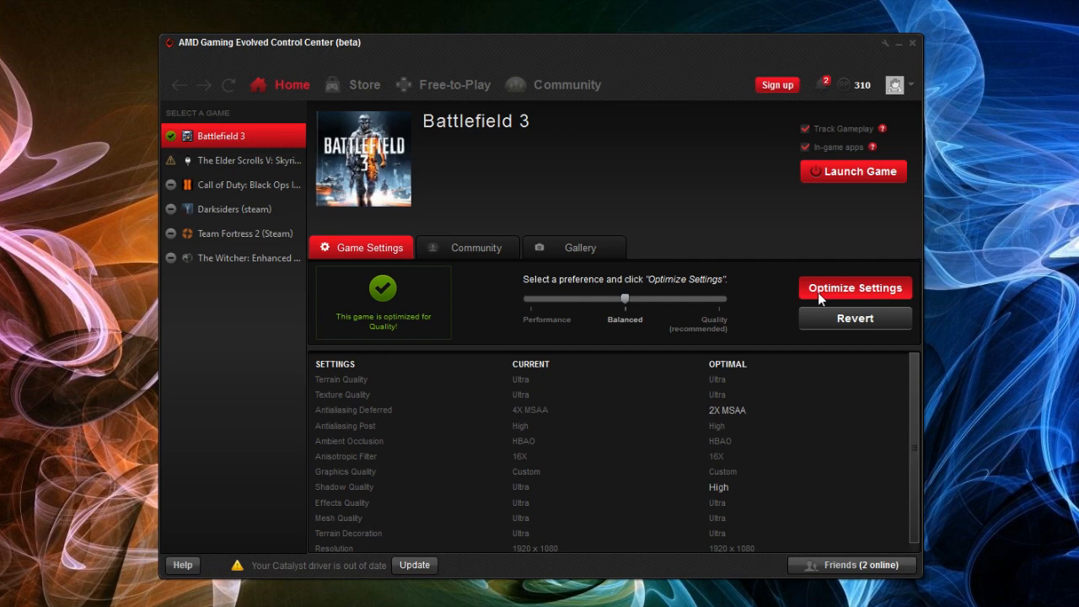
Apply the Balanced optimization to Battlefield 3 (2X MSAA, High shadows) and confirm it.
{"action": "left_click", "coordinate": [854, 287]}
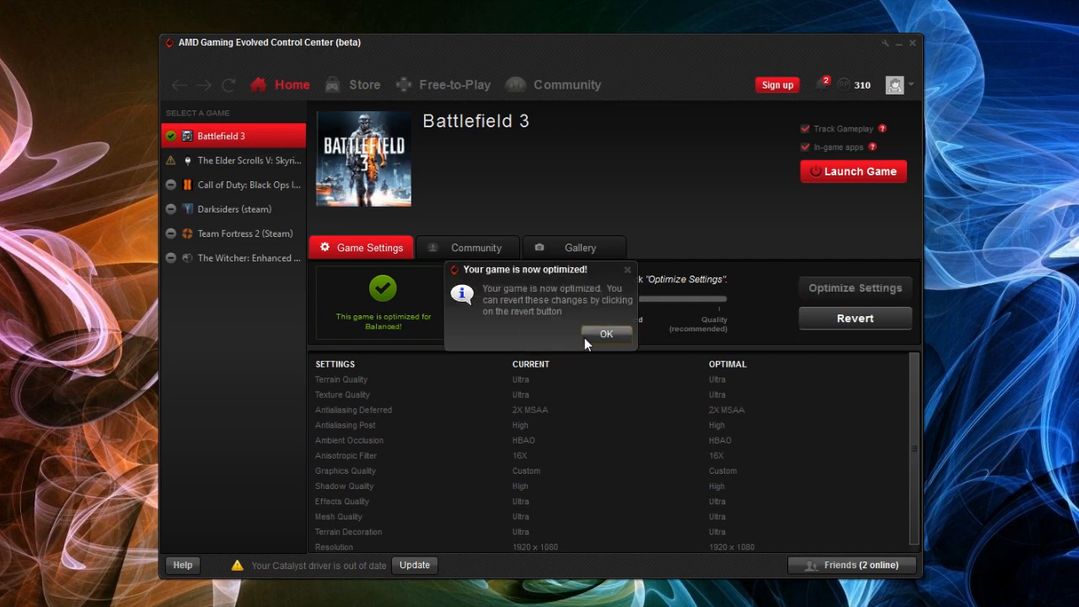
{"action": "left_click", "coordinate": [605, 334]}
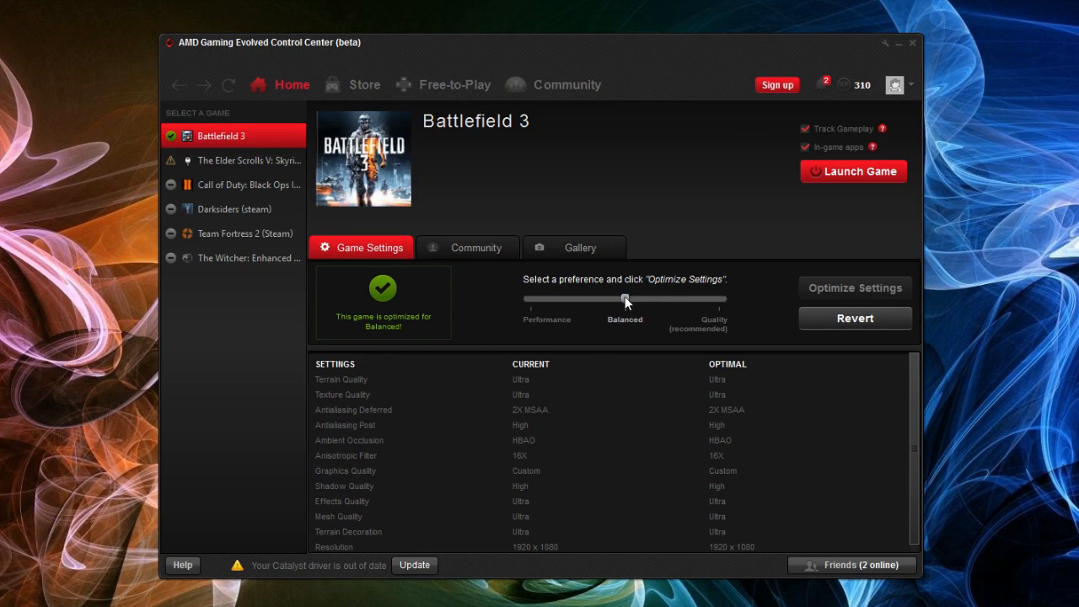
{"action": "left_click", "coordinate": [853, 171]}
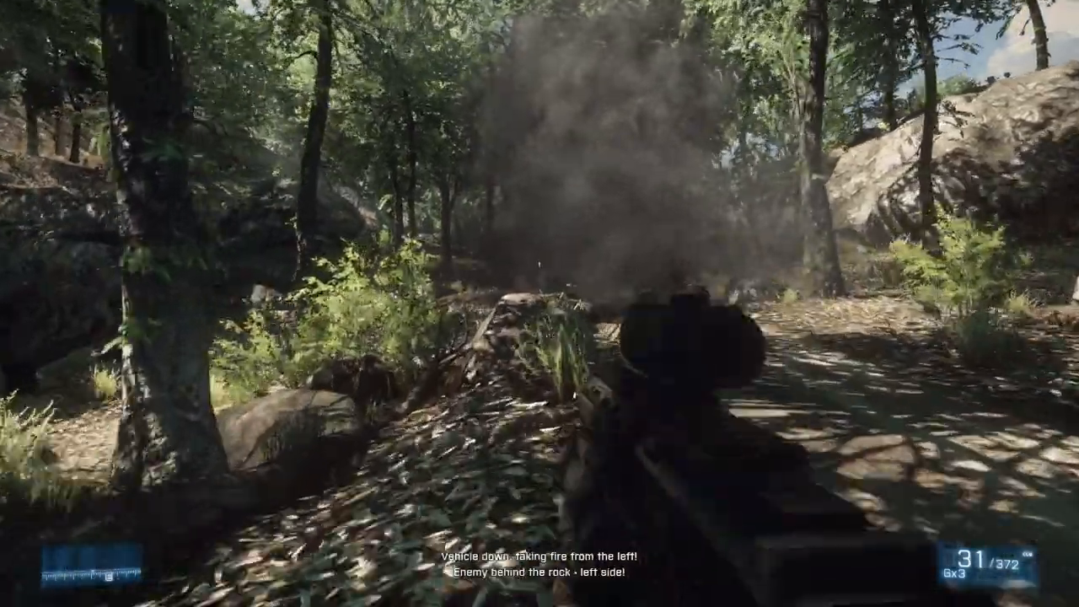